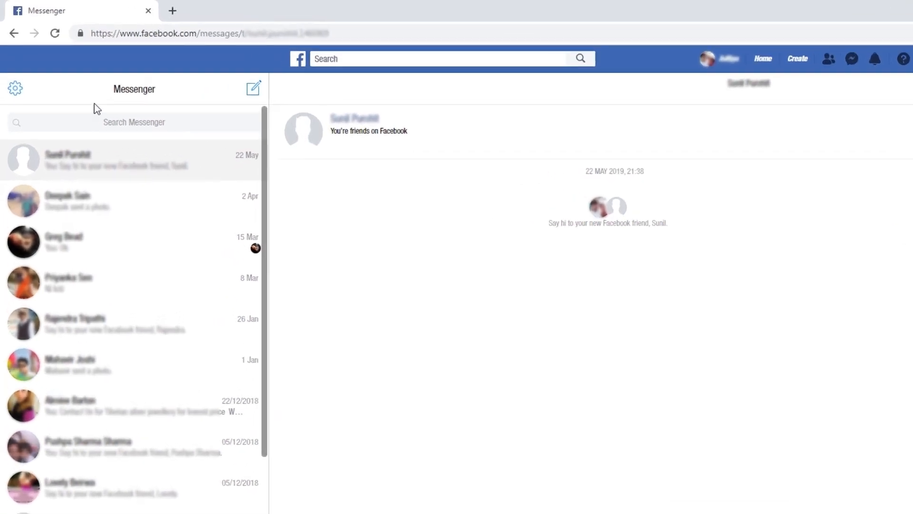
- Switch Messenger's conversation list to the Archived threads view from its options menu
left_click(16, 88)
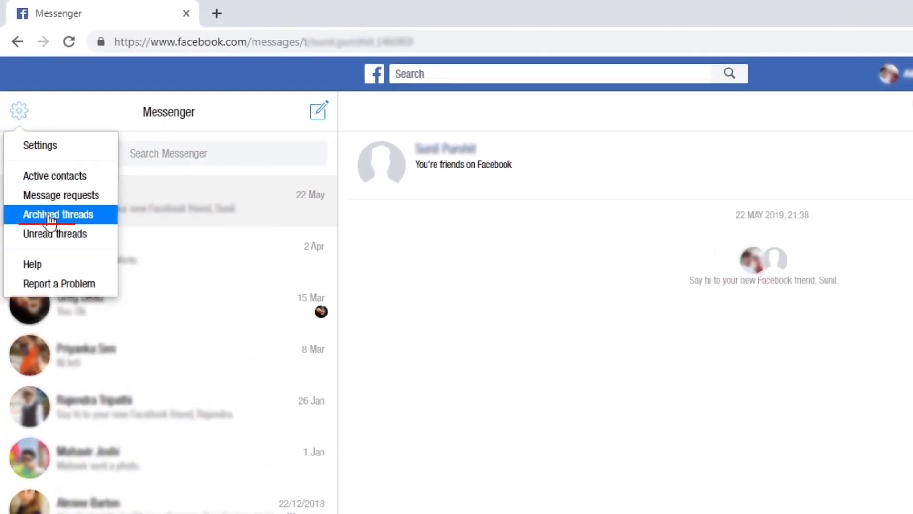
left_click(57, 214)
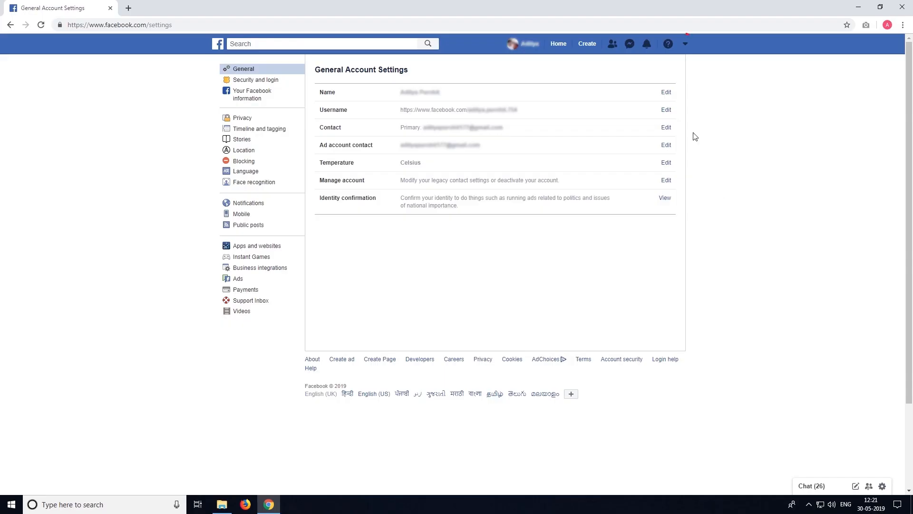
- Go to Settings > Your Facebook information and view Download your information
left_click(685, 44)
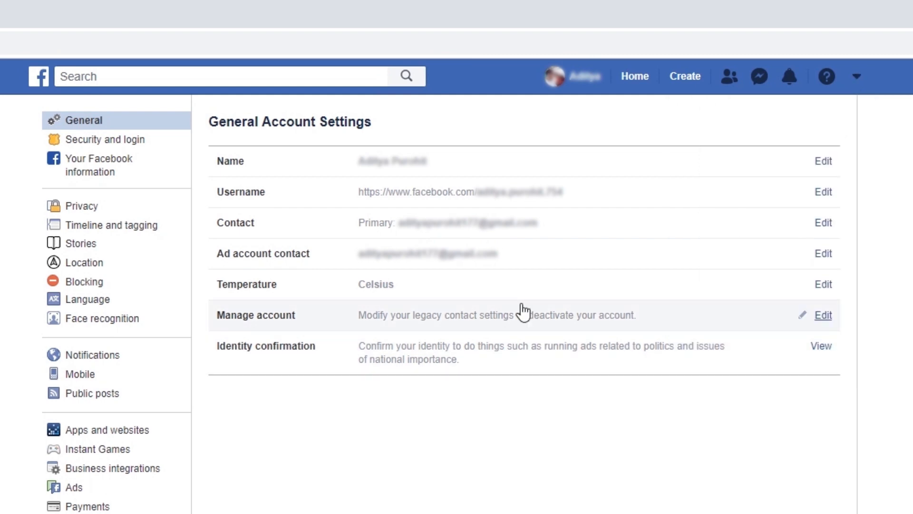
left_click(99, 165)
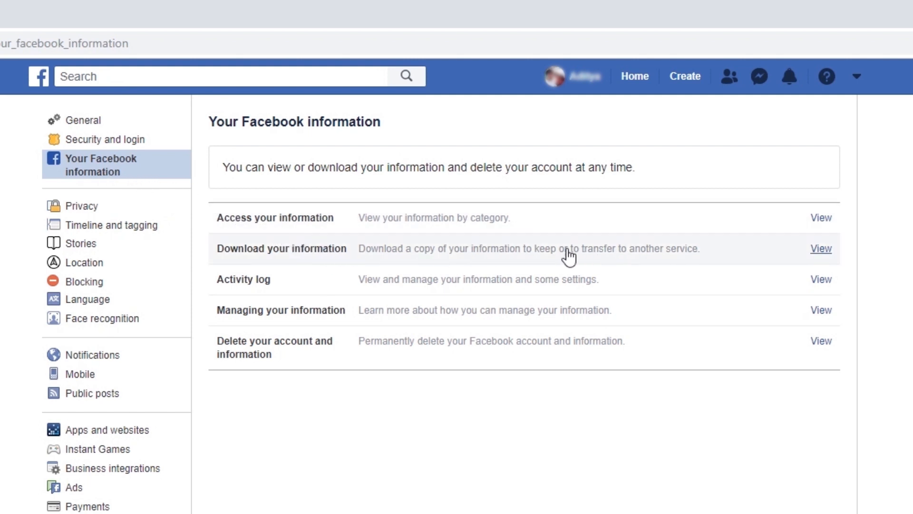
left_click(820, 248)
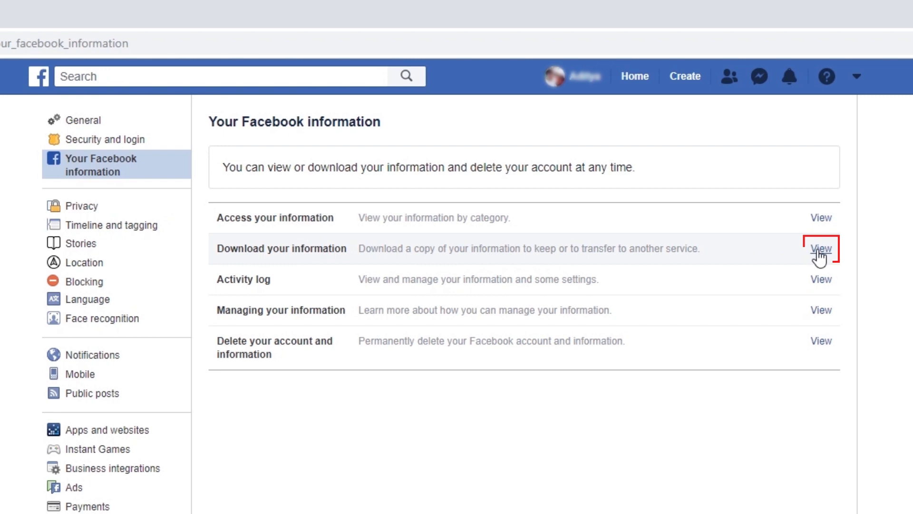
left_click(821, 249)
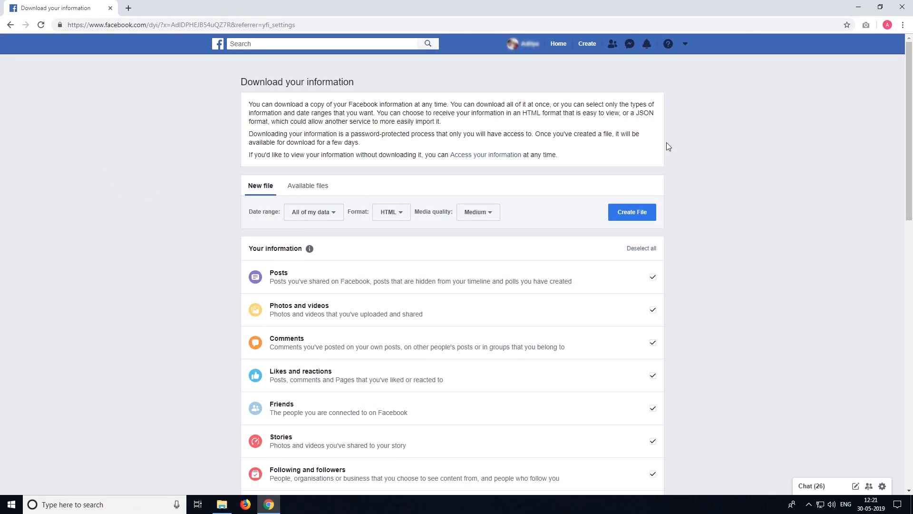
mouse_move(505, 260)
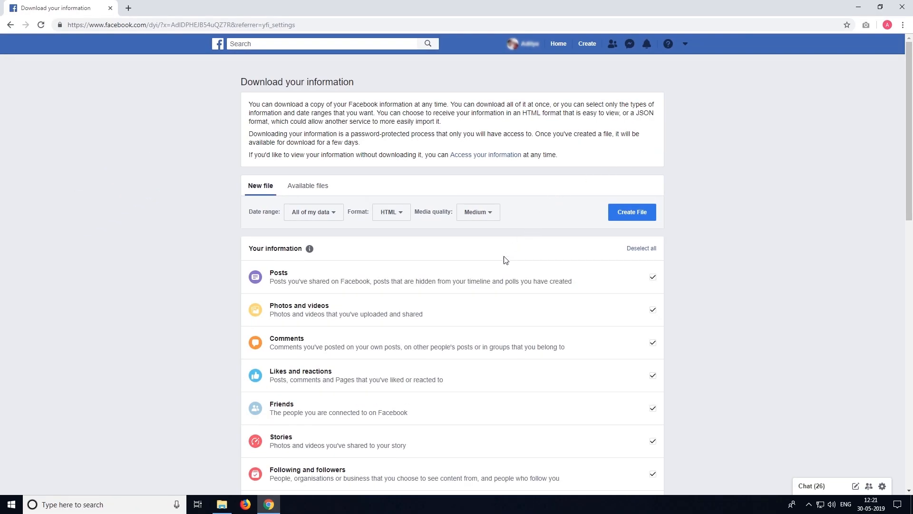
- Deselect all information categories, tick only Messages, and create the download file
scroll("down", 3)
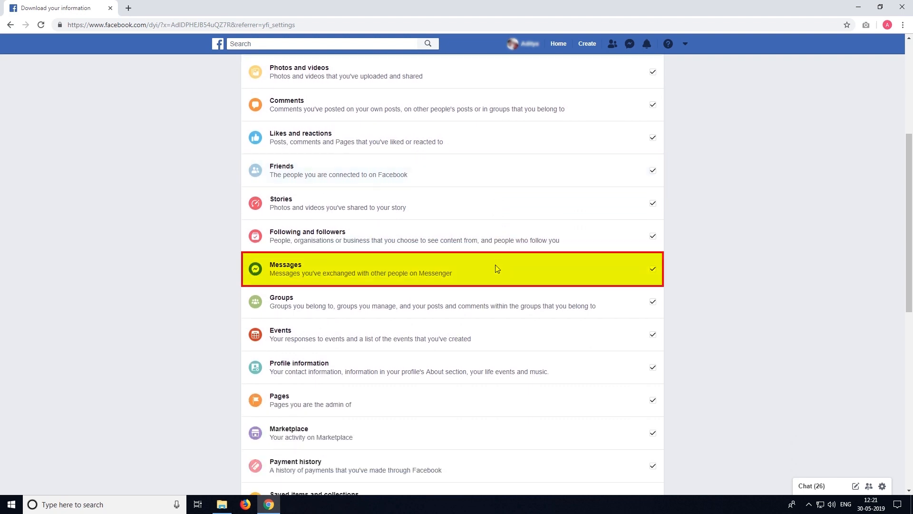
mouse_move(652, 274)
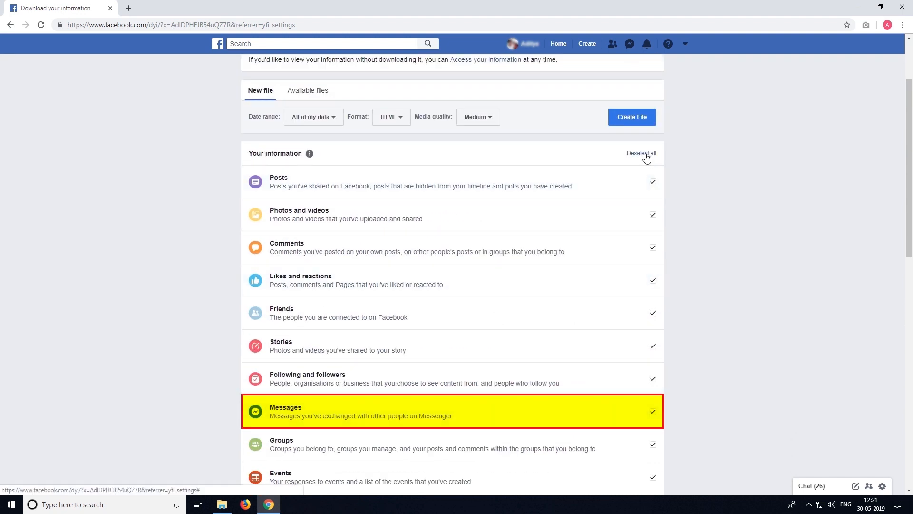
left_click(641, 153)
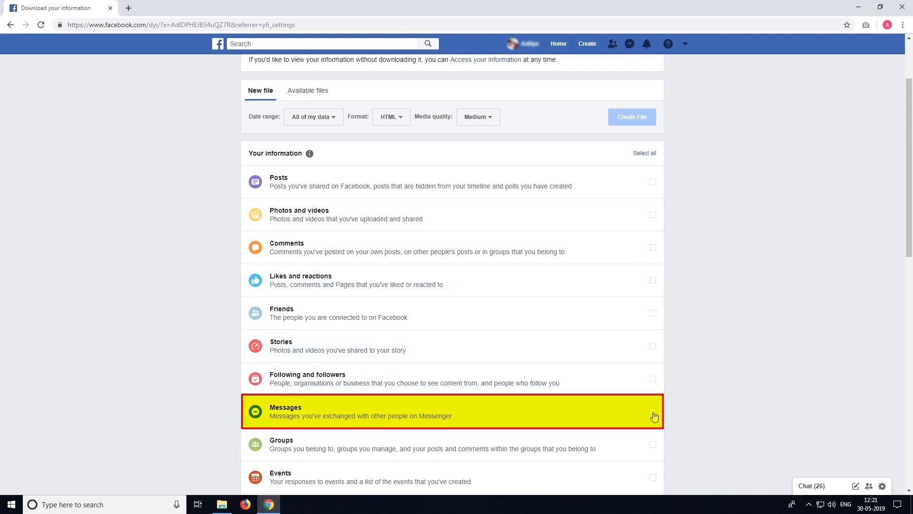
left_click(652, 411)
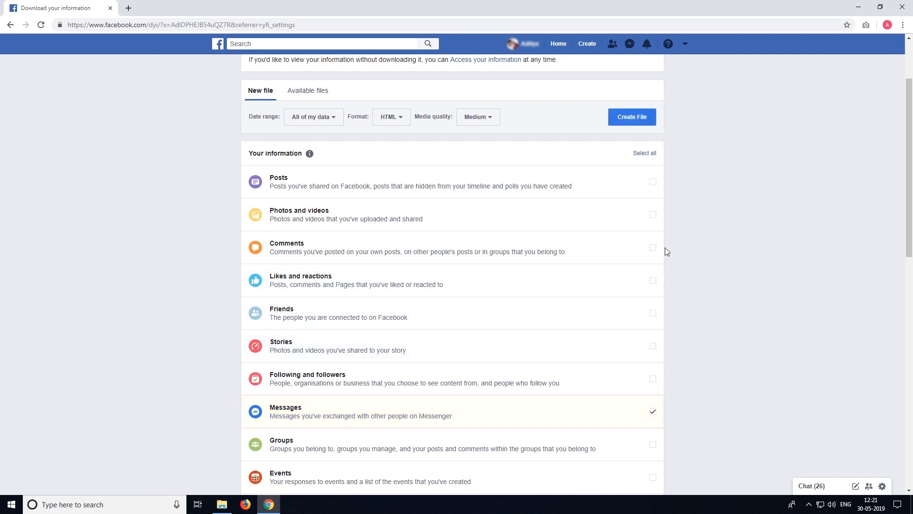
left_click(631, 117)
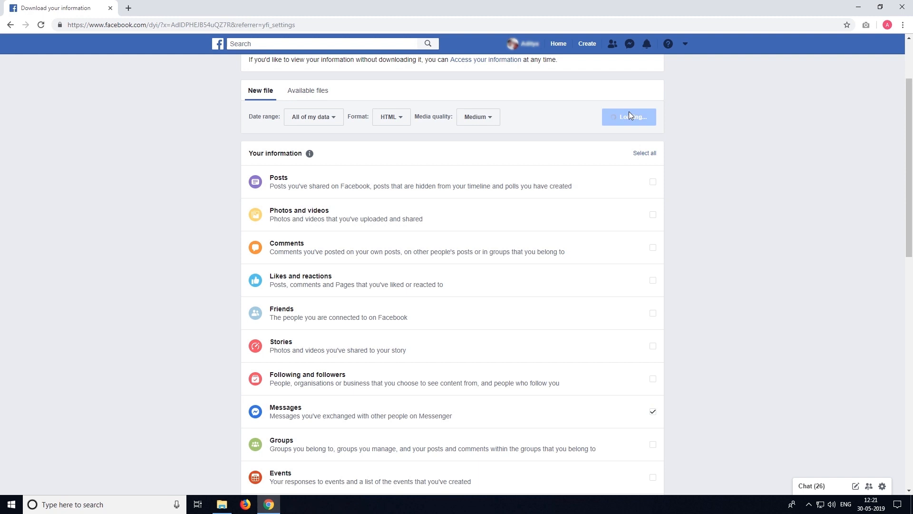
left_click(629, 117)
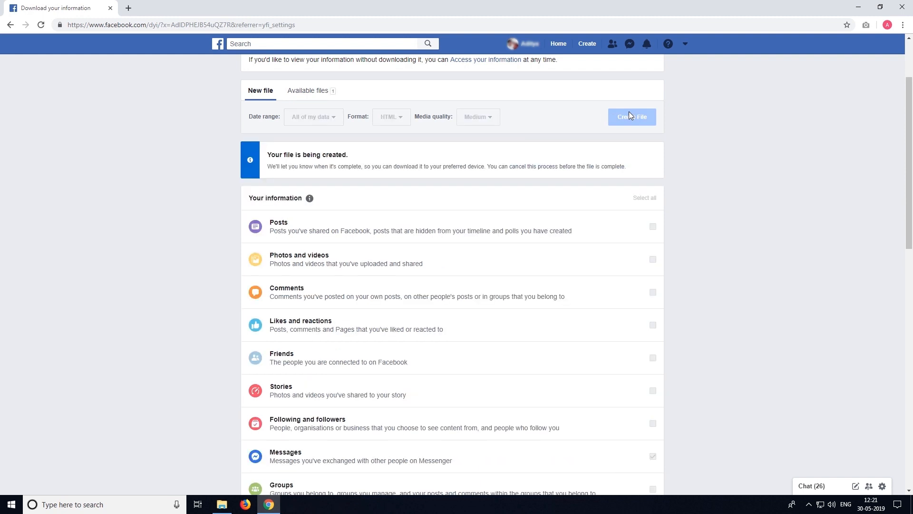
left_click(308, 90)
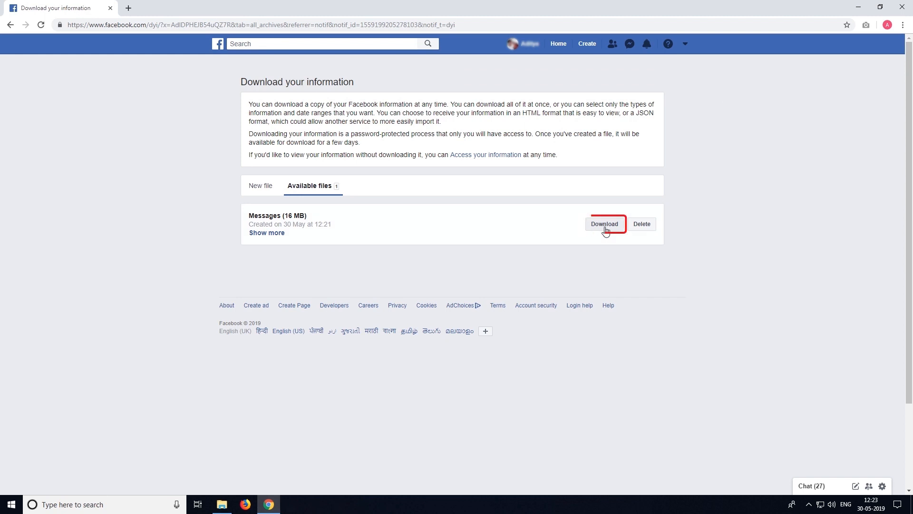
- Download the 16 MB Messages ZIP after password confirmation, save to Downloads, and show it
left_click(604, 223)
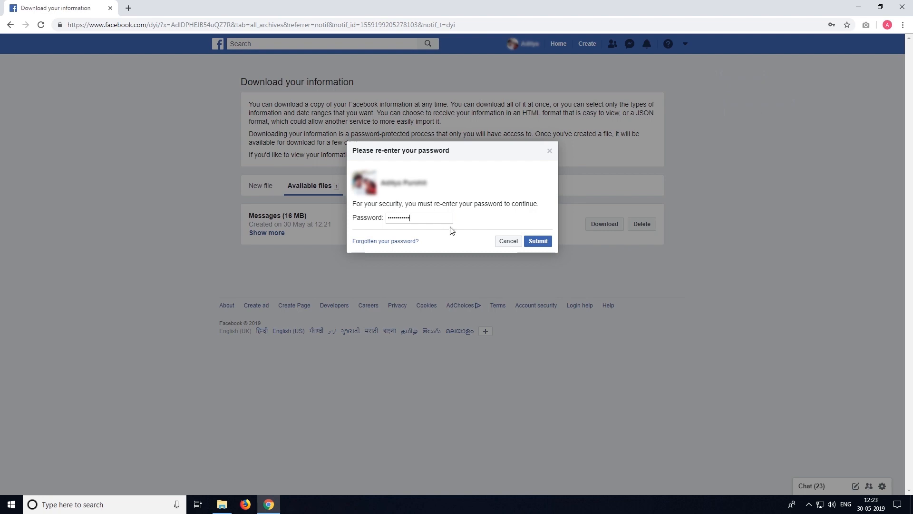
left_click(538, 241)
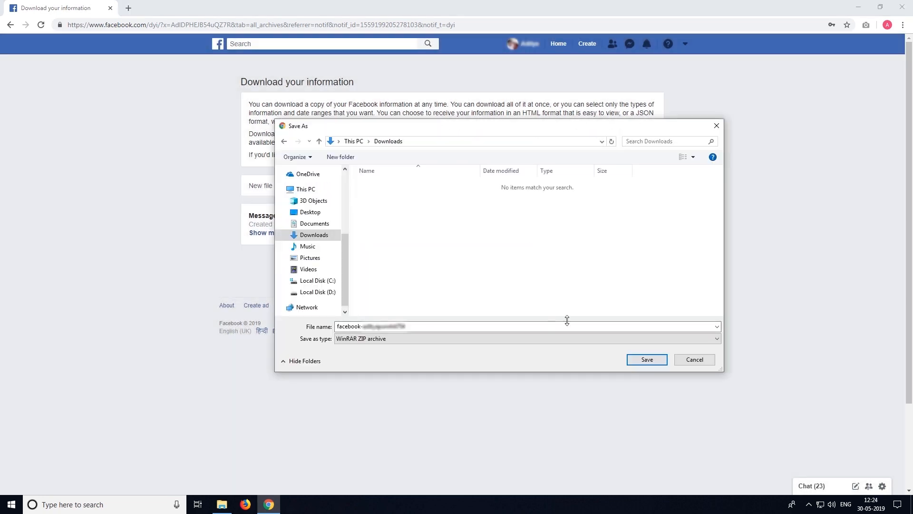
left_click(646, 359)
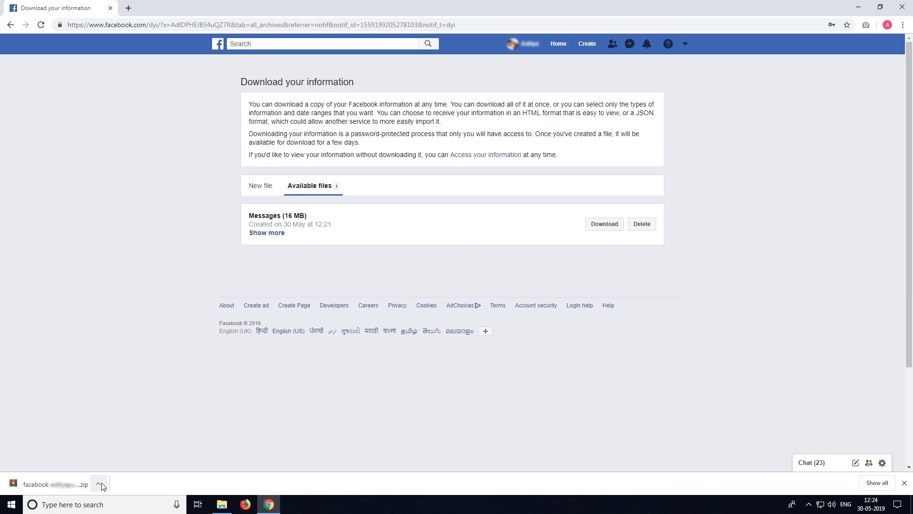
left_click(99, 484)
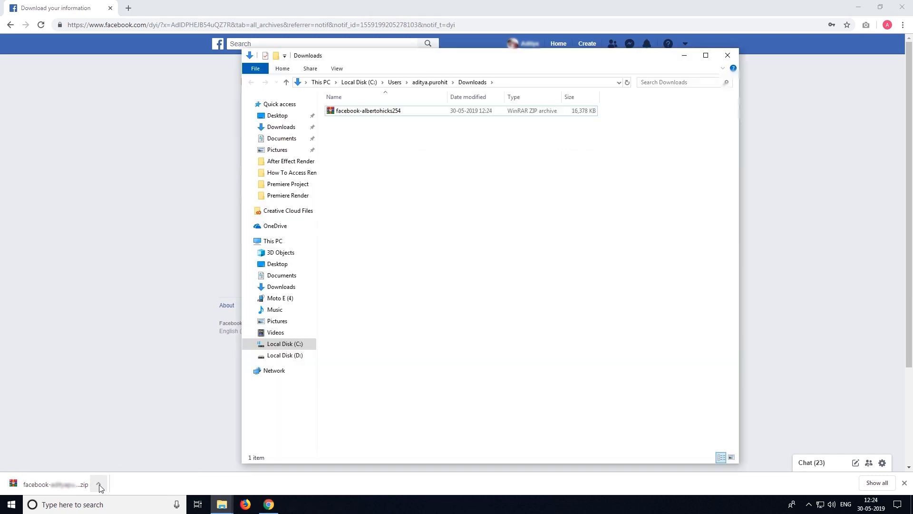
- Extract the Messages ZIP with WinRAR into the suggested Downloads folder
right_click(368, 110)
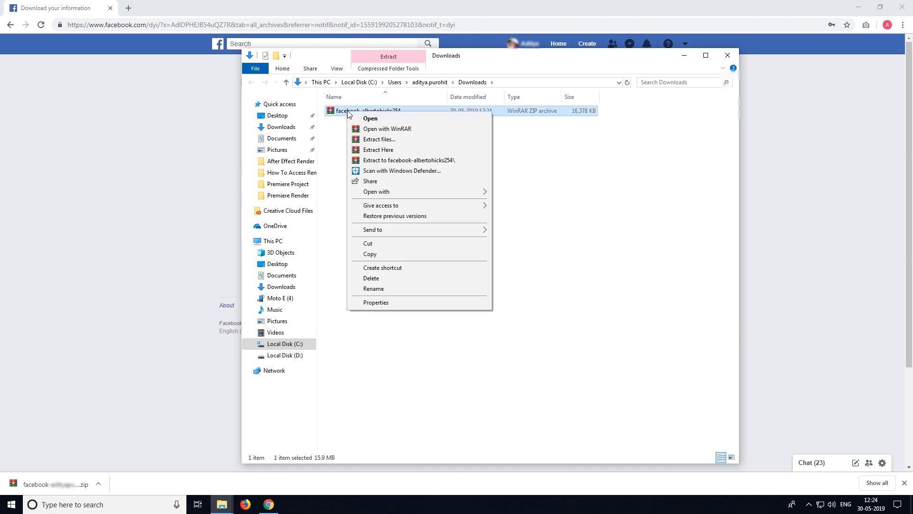
left_click(379, 140)
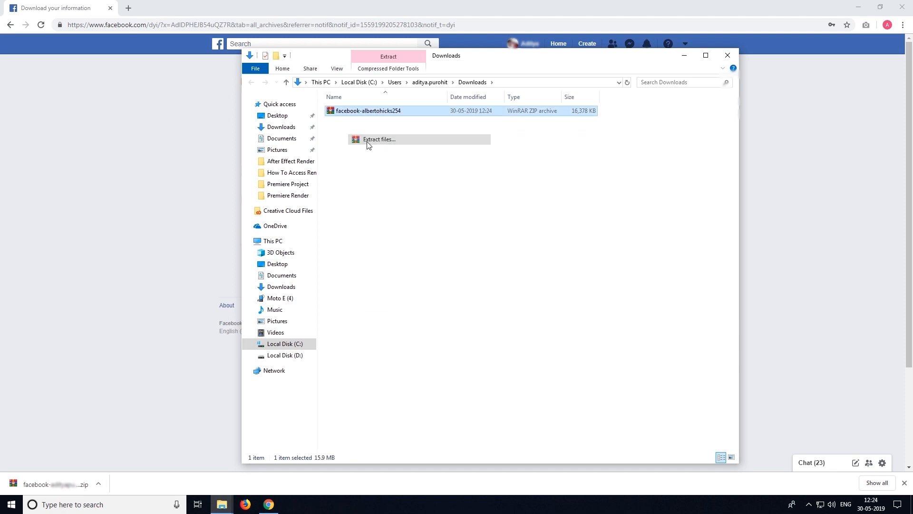
left_click(379, 139)
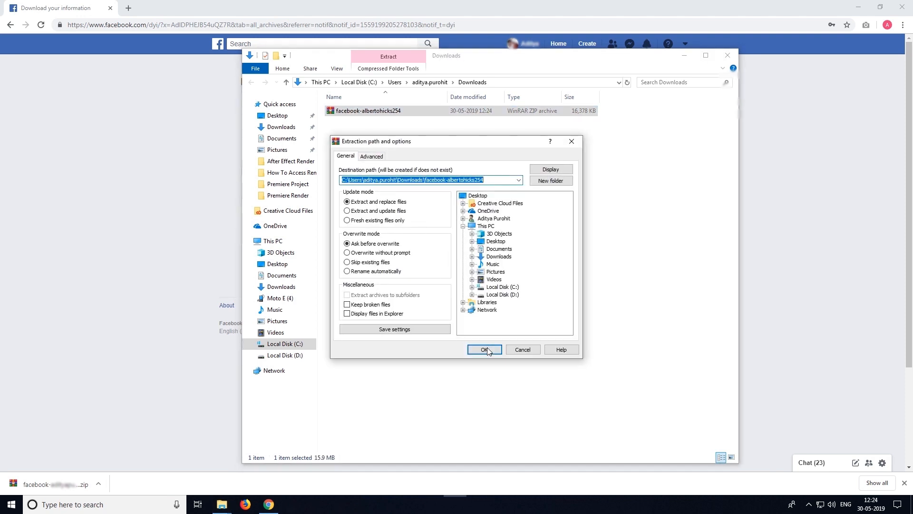
left_click(484, 349)
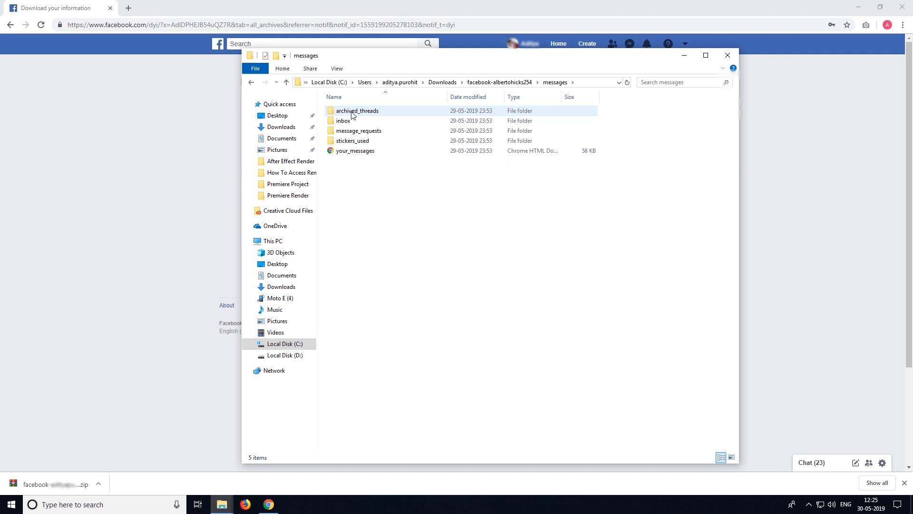
- Open inbox, then a conversation folder, and open its message_1 page in Chrome
double_click(344, 121)
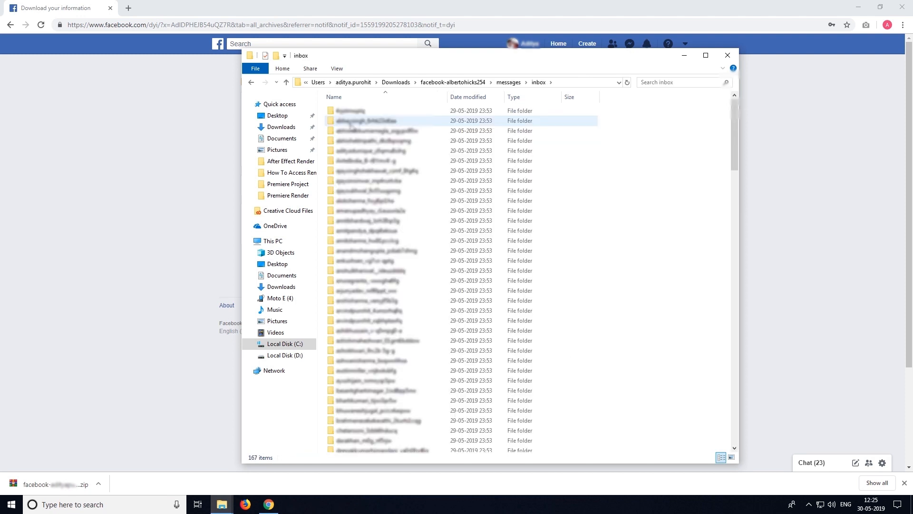
double_click(366, 120)
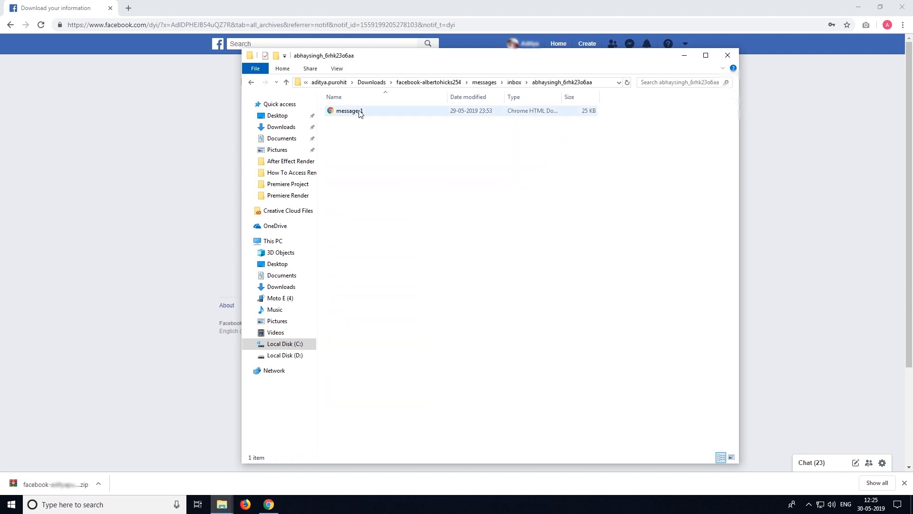
double_click(348, 110)
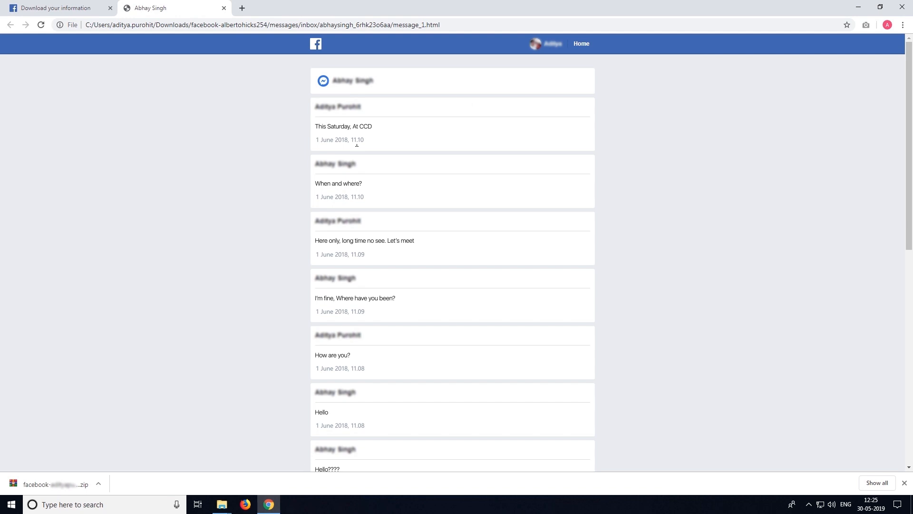
mouse_move(626, 144)
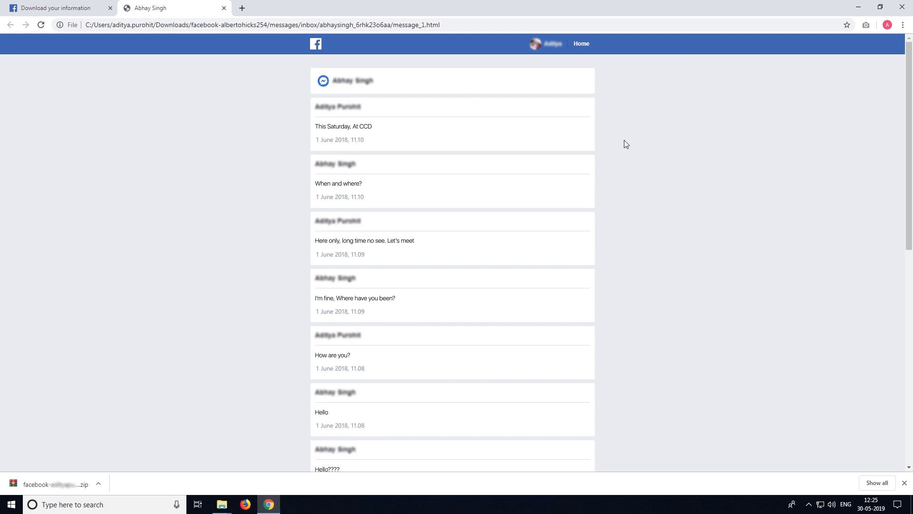